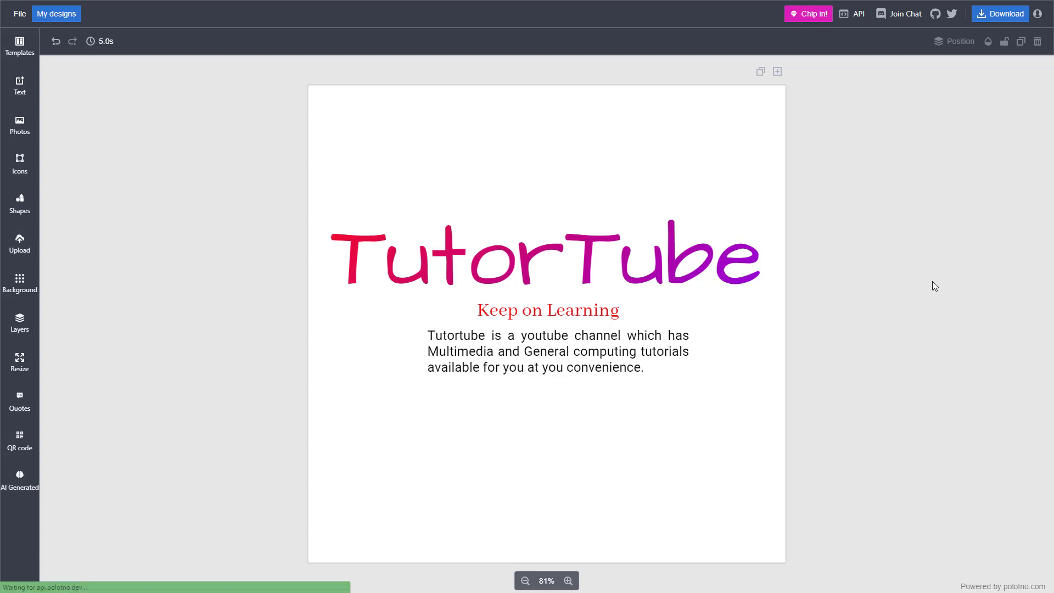
pyautogui.moveTo(666, 150)
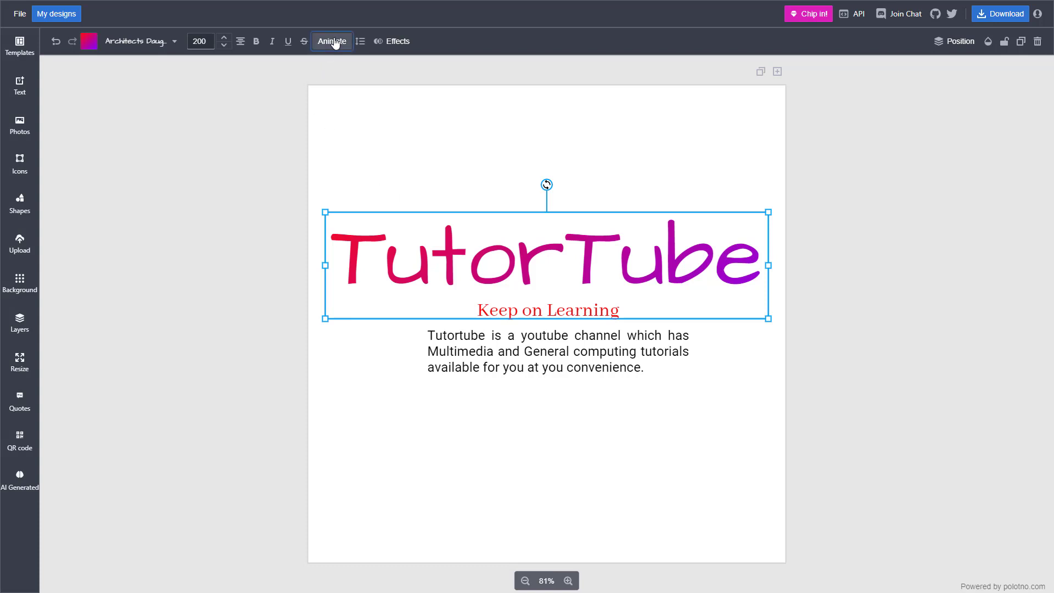
# Step: Browse the animation options of the title, the Keep on Learning tagline and the body paragraph
pyautogui.click(332, 41)
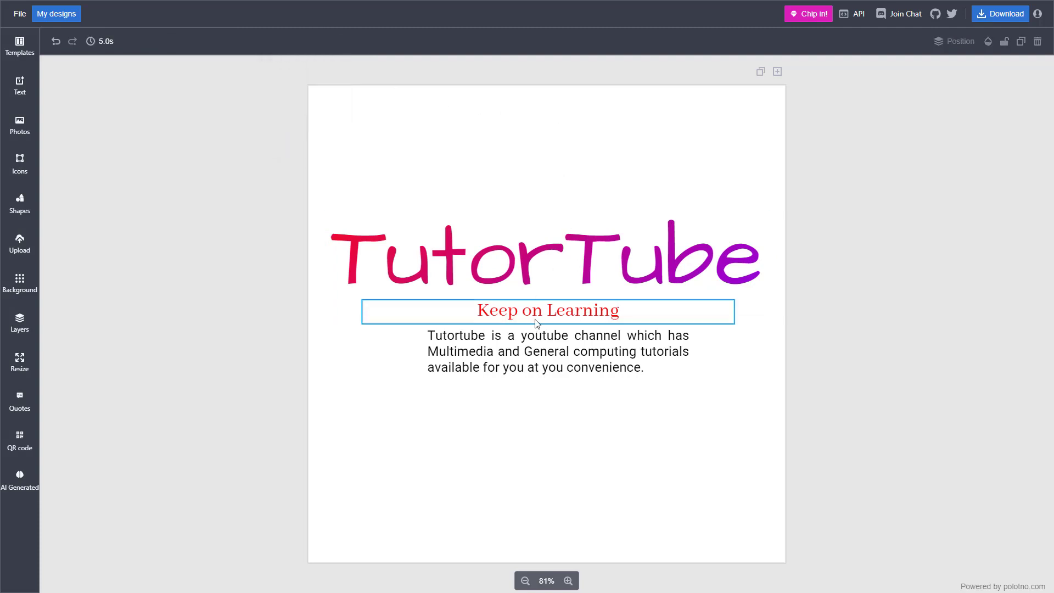
pyautogui.click(312, 41)
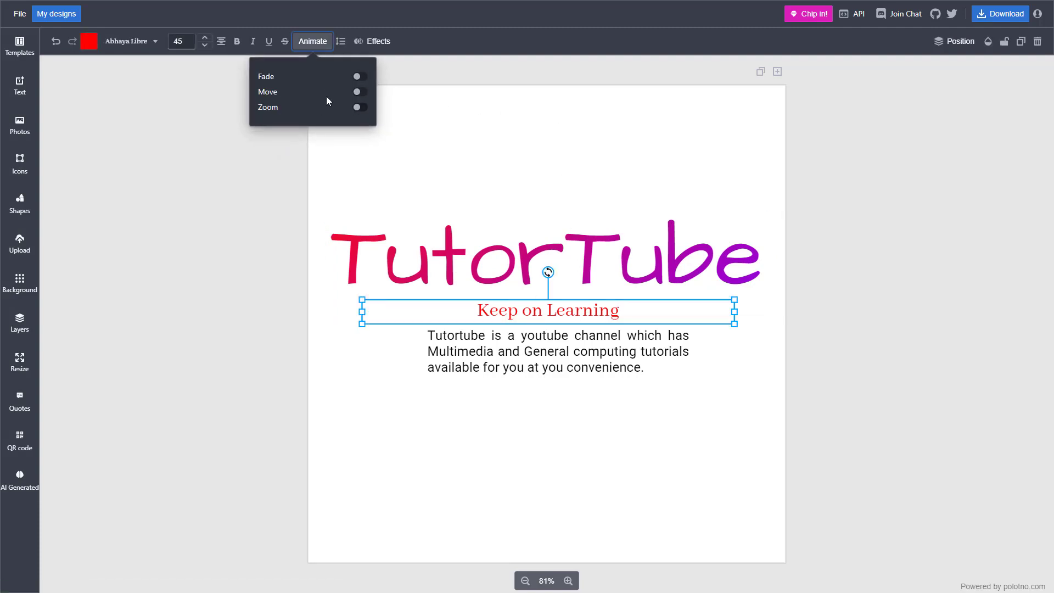
pyautogui.click(518, 348)
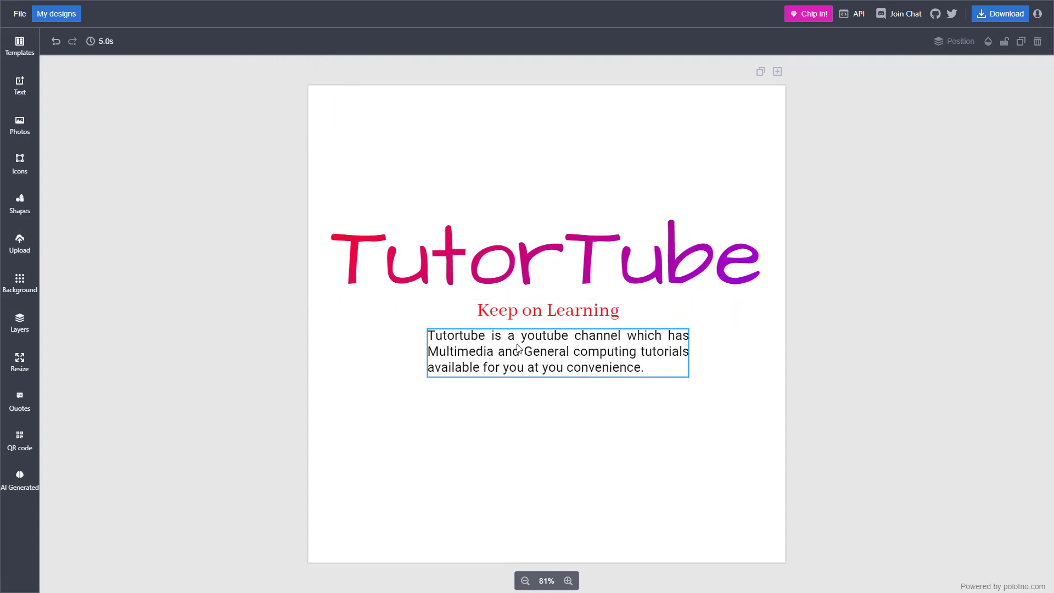
pyautogui.click(295, 41)
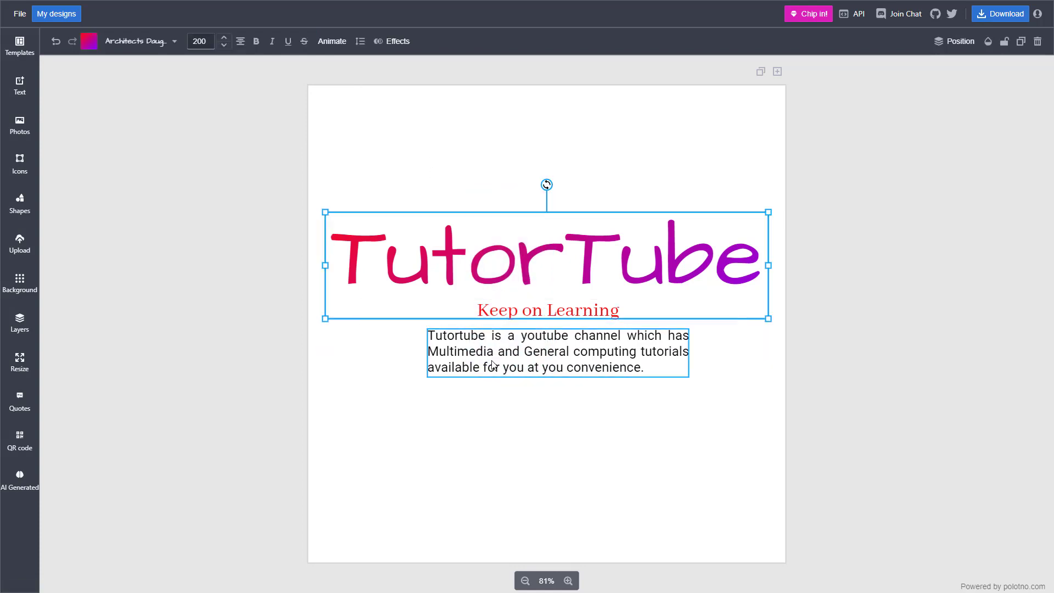
# Step: Make the TutorTube title's fade animation play only on exit
pyautogui.click(436, 297)
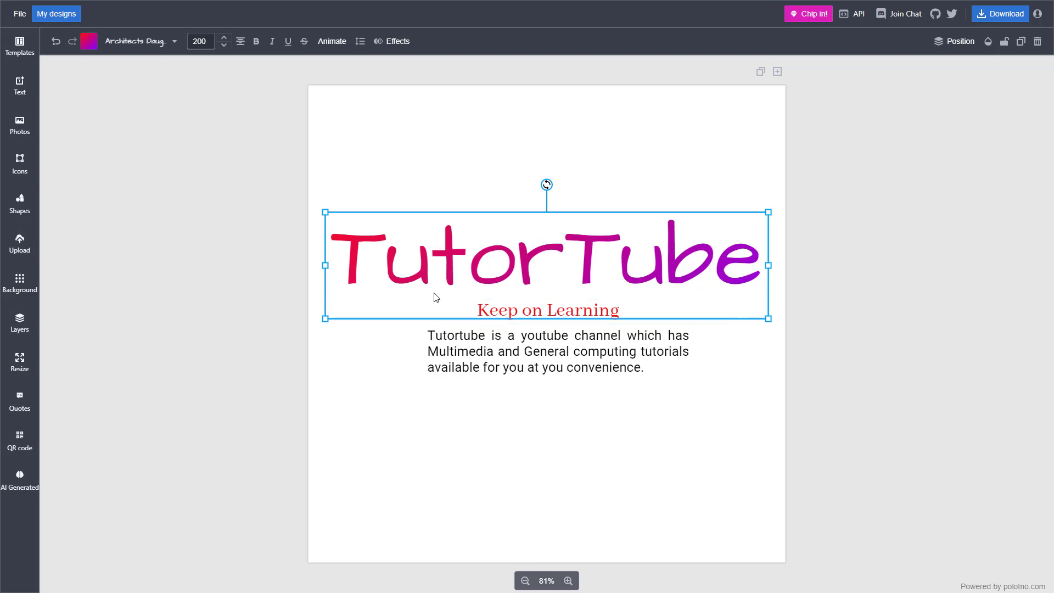
pyautogui.moveTo(622, 131)
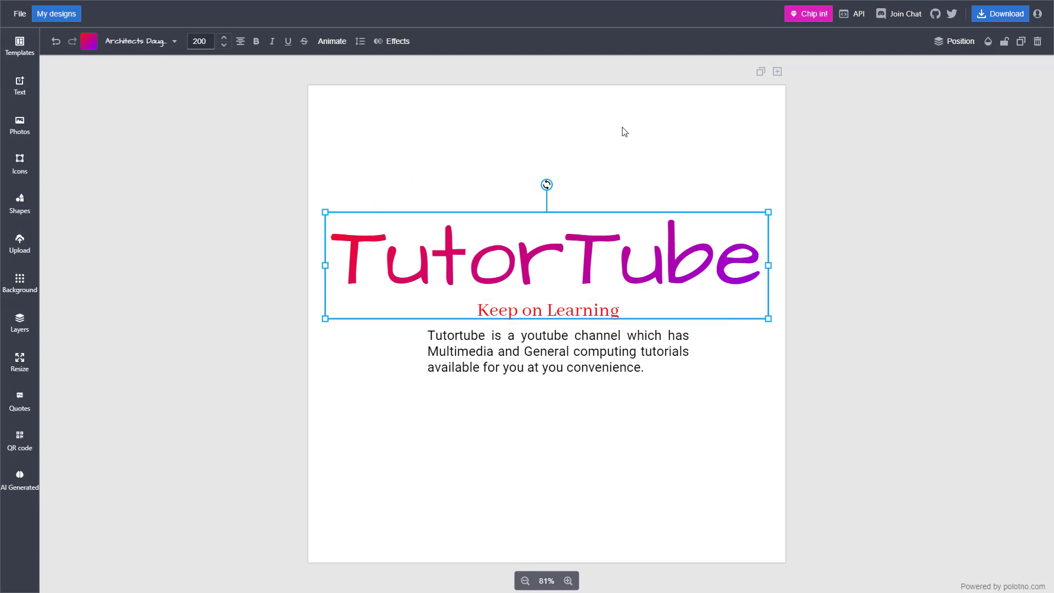
pyautogui.moveTo(677, 141)
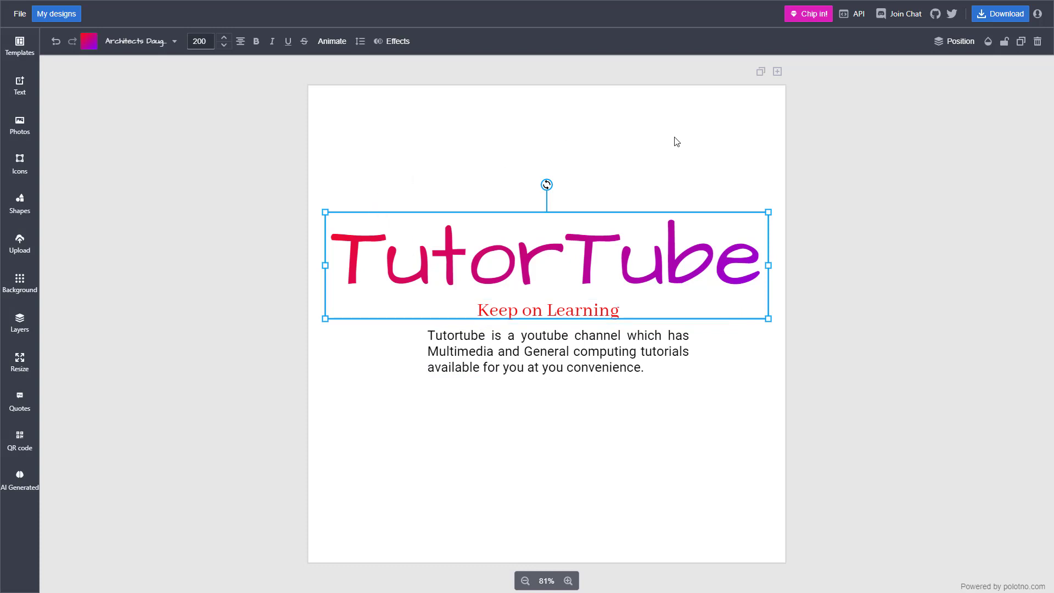
pyautogui.click(332, 41)
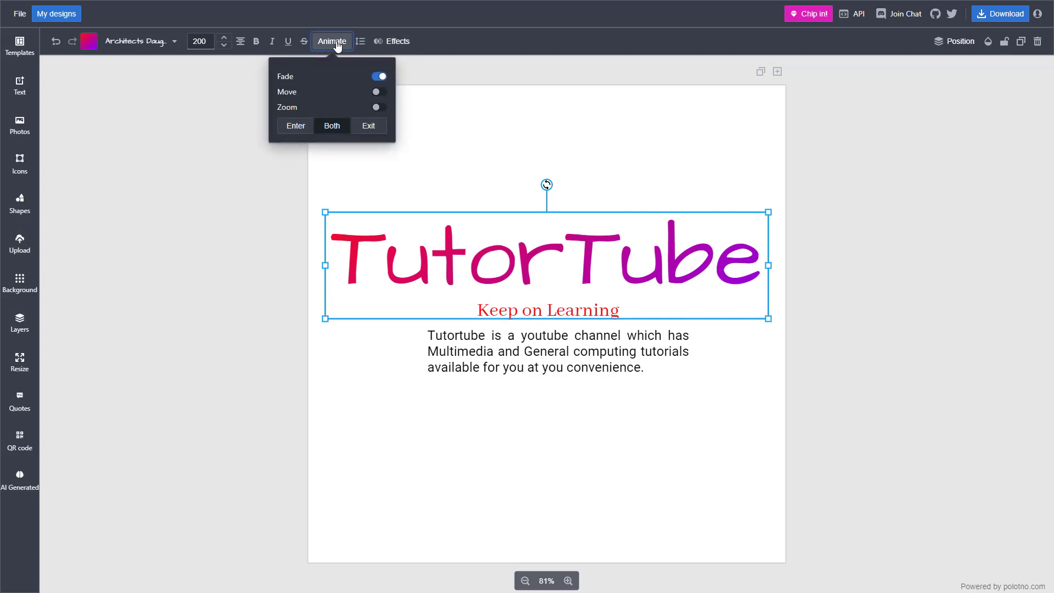
pyautogui.moveTo(310, 123)
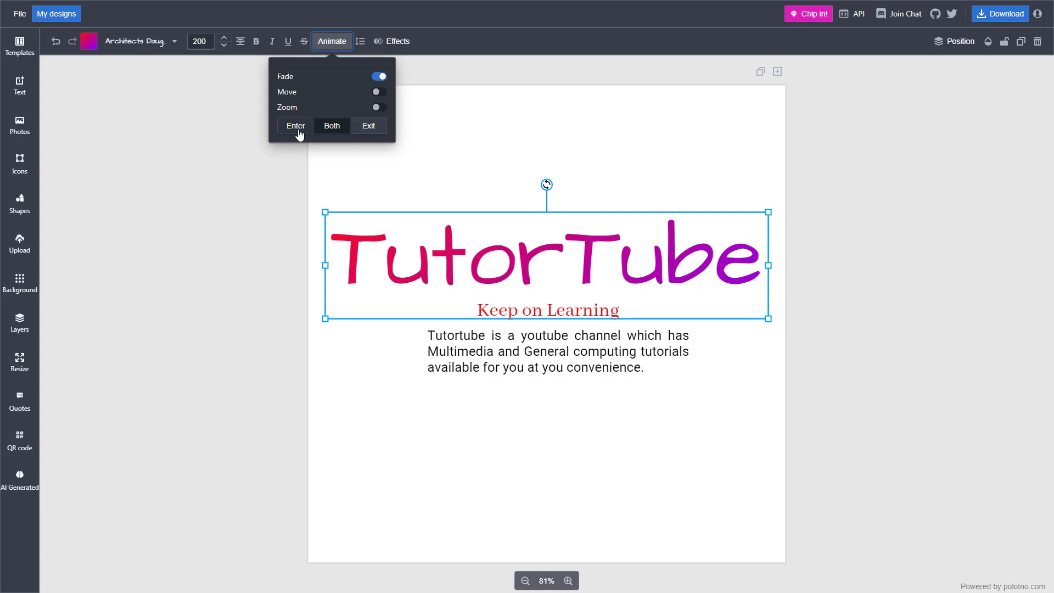
pyautogui.click(295, 126)
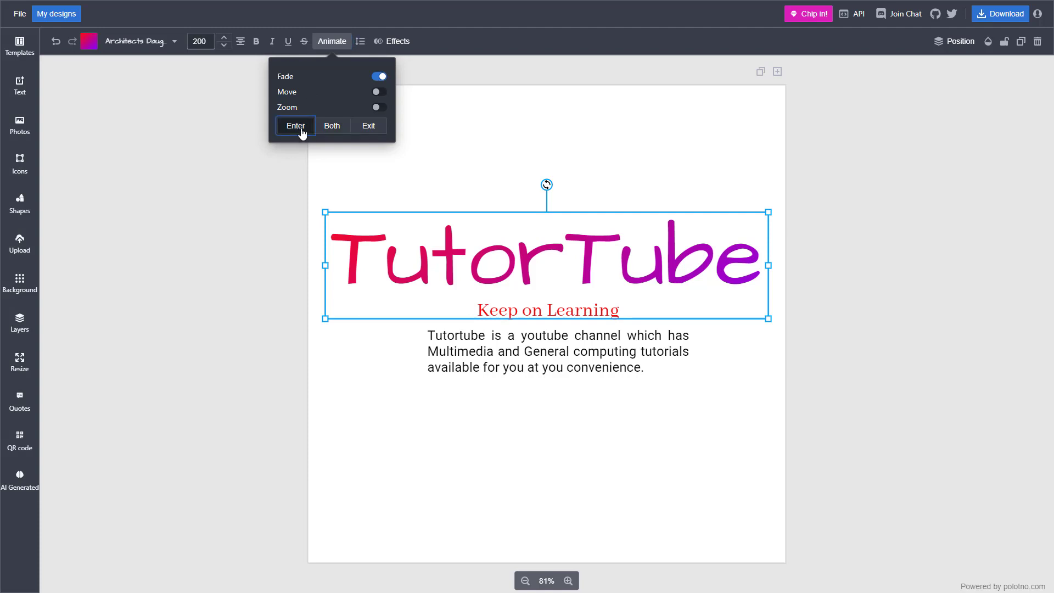
pyautogui.moveTo(395, 131)
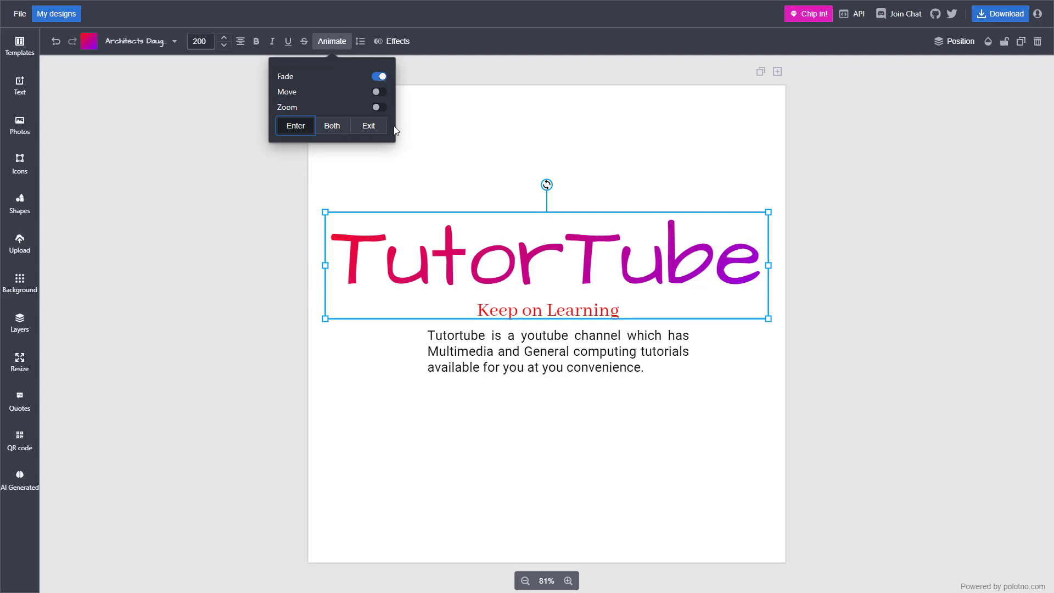
pyautogui.moveTo(348, 138)
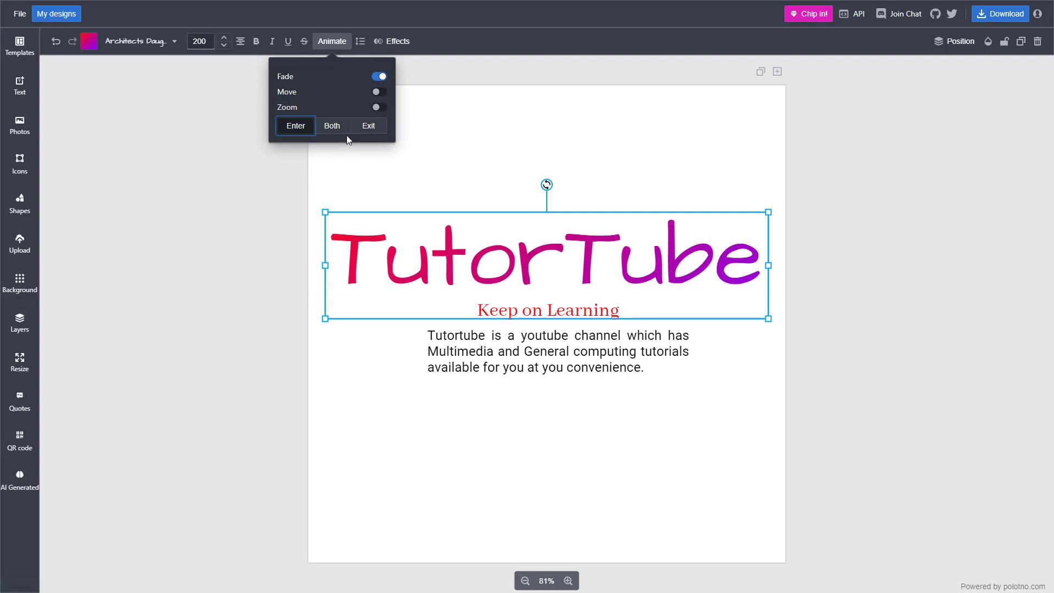
pyautogui.click(369, 125)
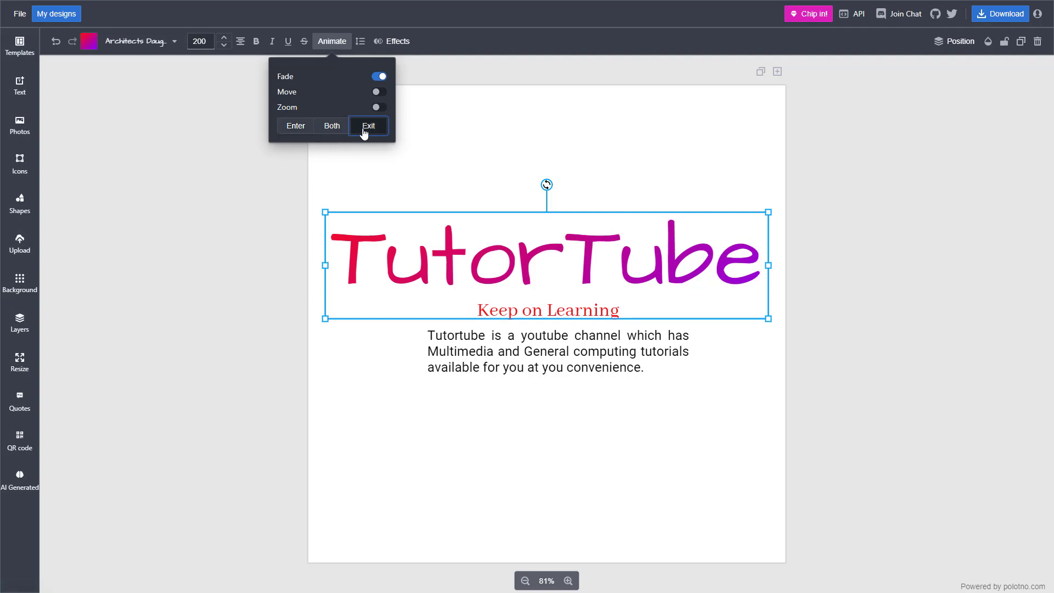
pyautogui.moveTo(390, 128)
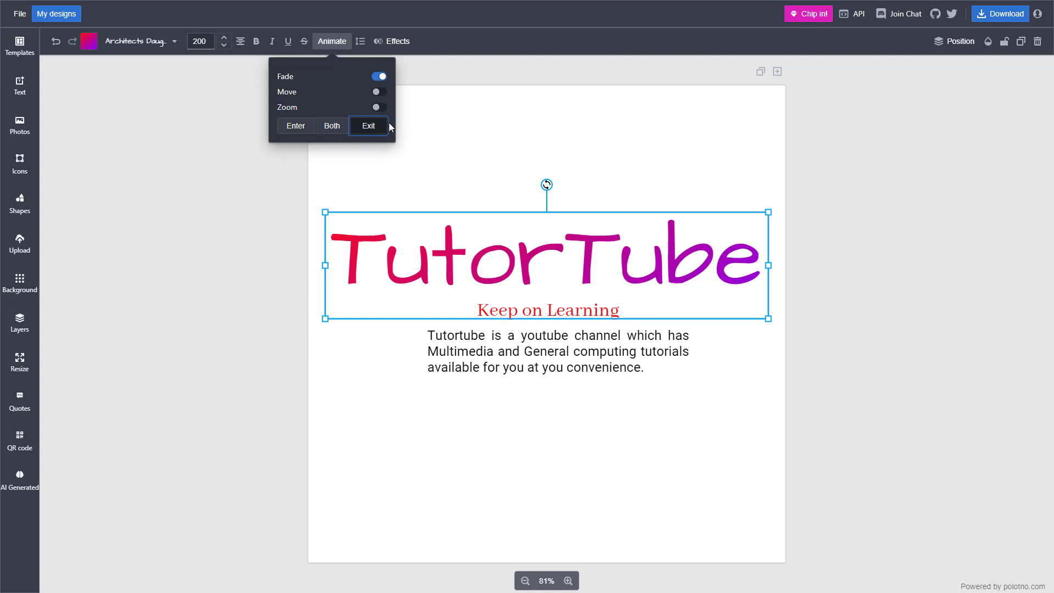
pyautogui.click(534, 354)
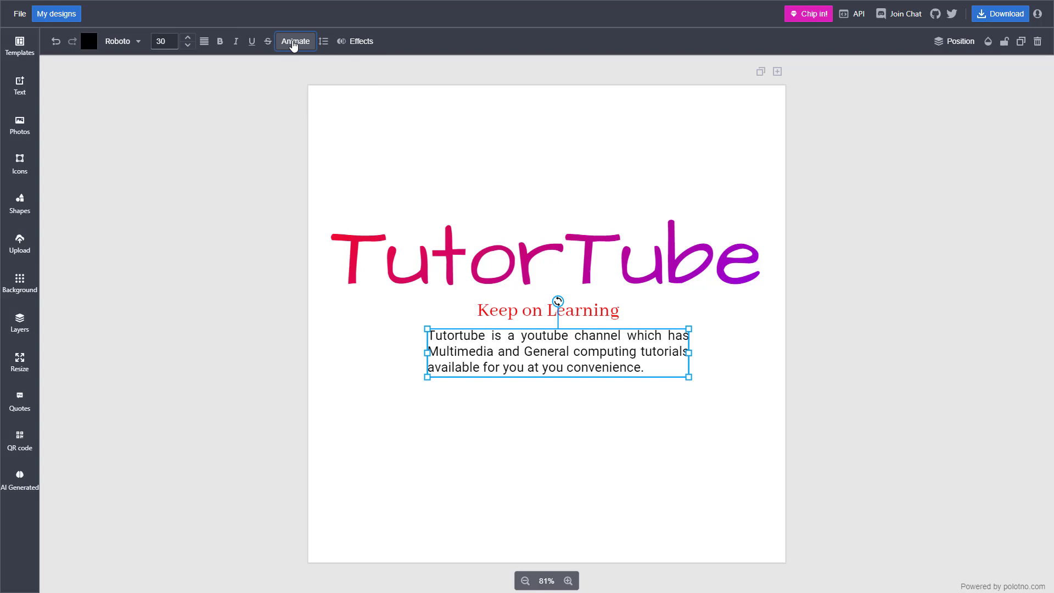
# Step: Give the body paragraph a move animation moving upward
pyautogui.click(294, 41)
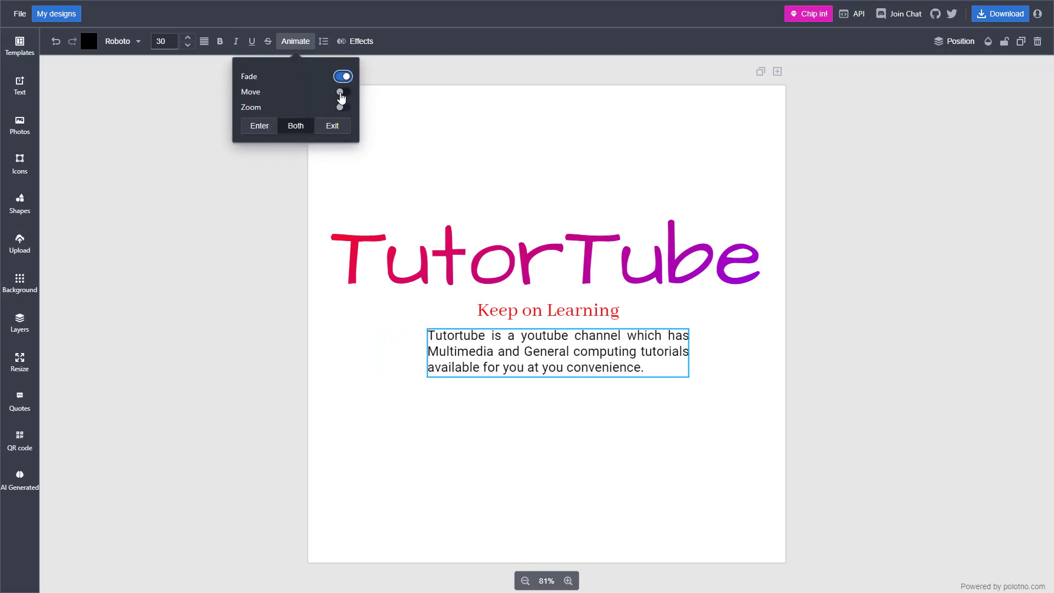
pyautogui.click(343, 92)
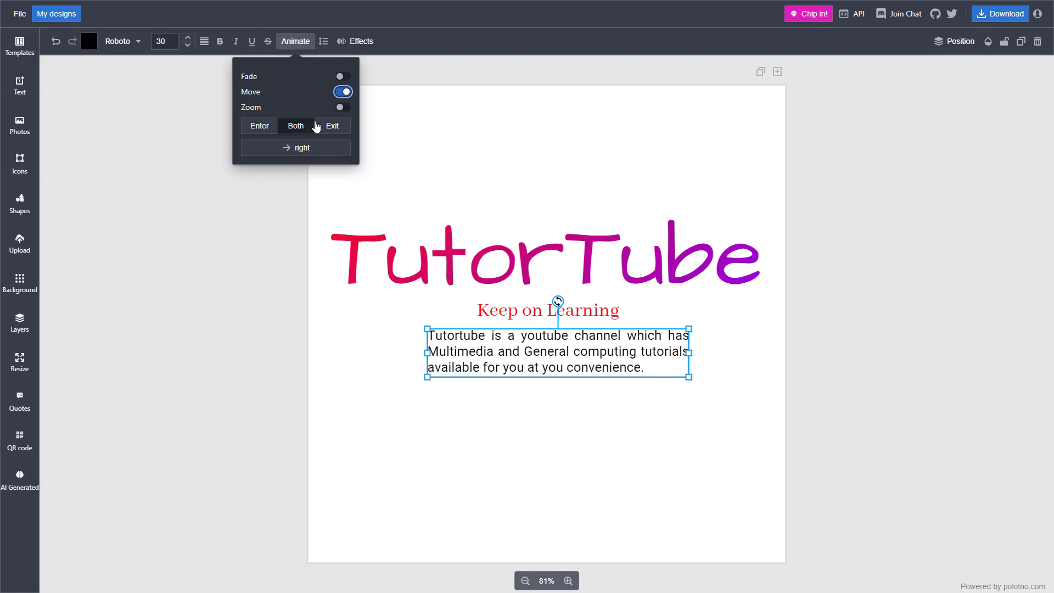
pyautogui.click(294, 147)
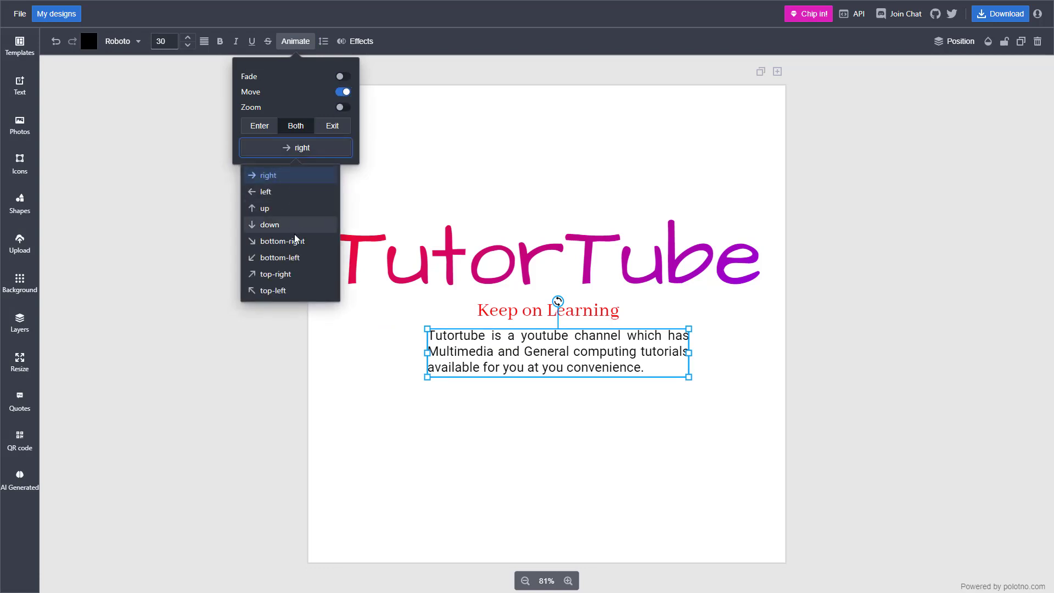
pyautogui.click(265, 207)
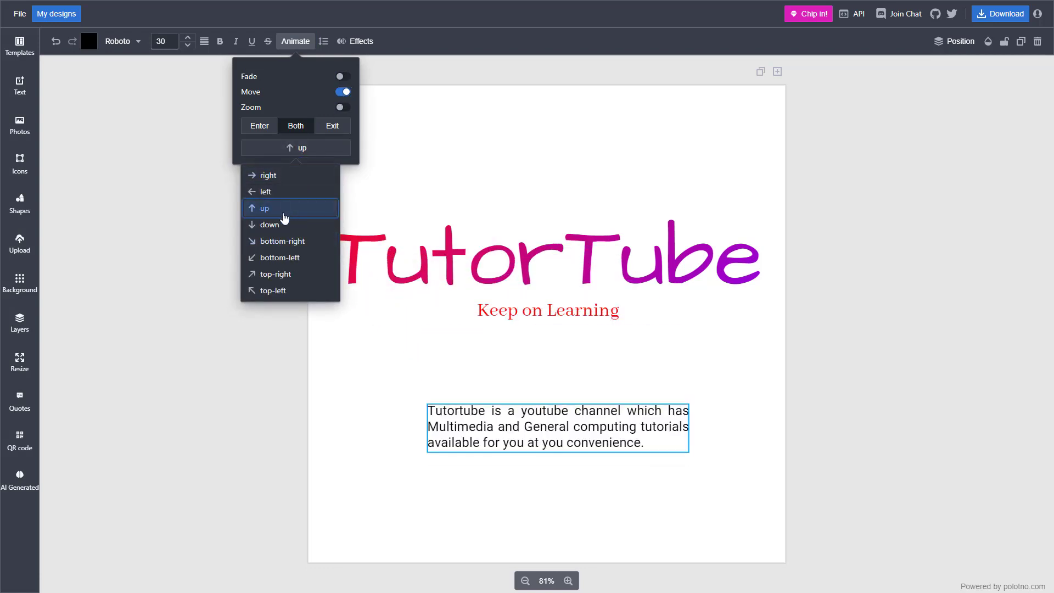
# Step: Try top-right, down and bottom-left move directions, then switch the body to zoom
pyautogui.click(275, 273)
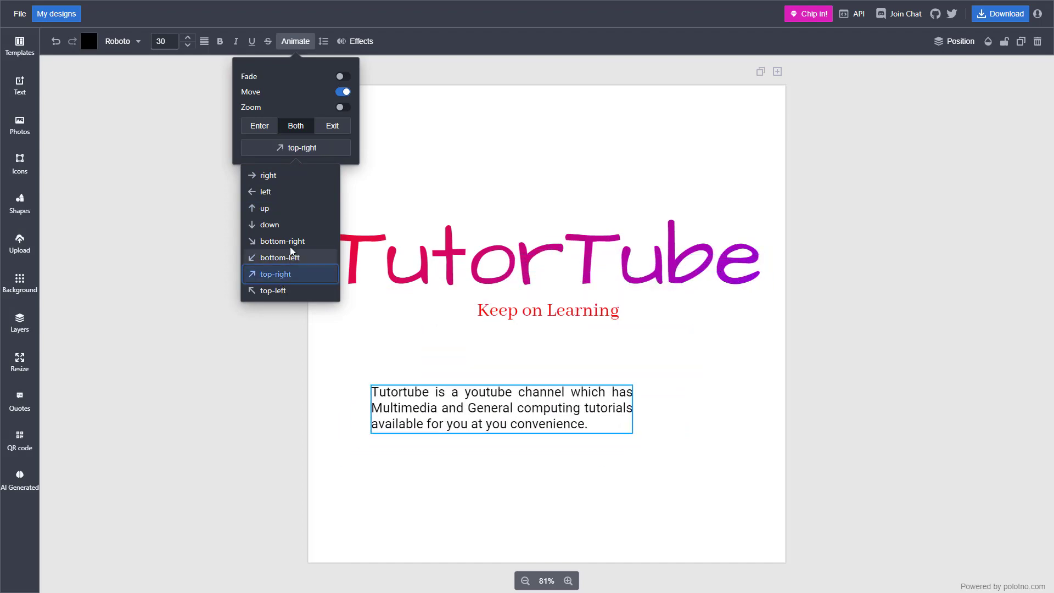
pyautogui.click(269, 224)
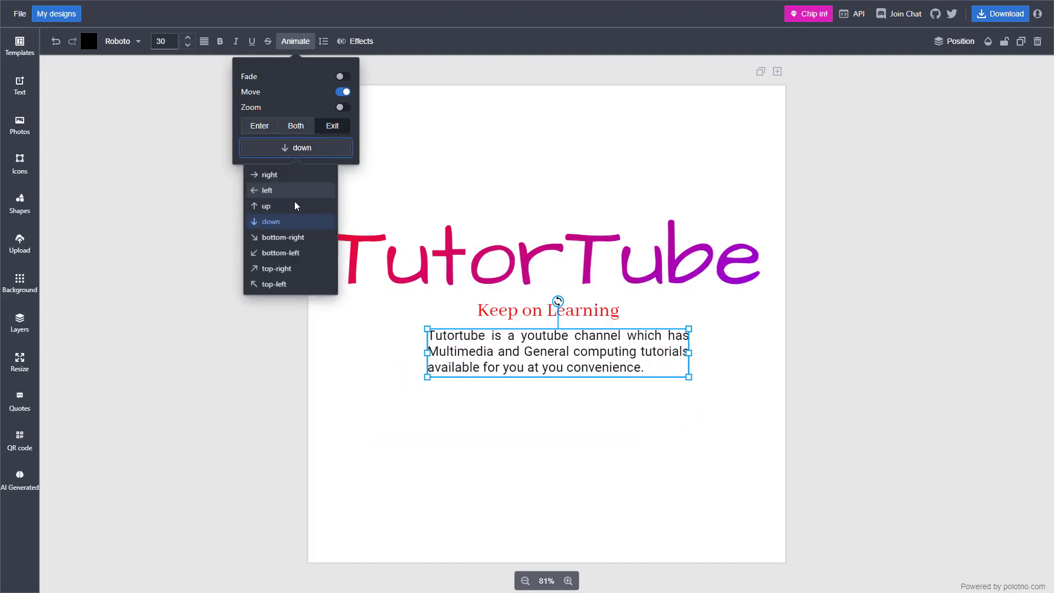
pyautogui.click(275, 257)
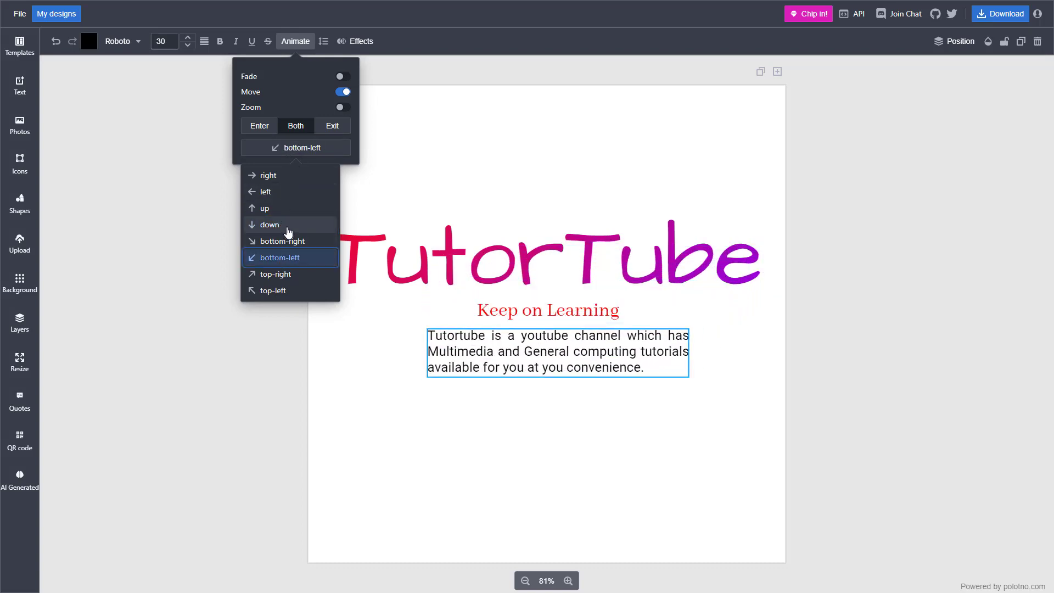
pyautogui.click(269, 224)
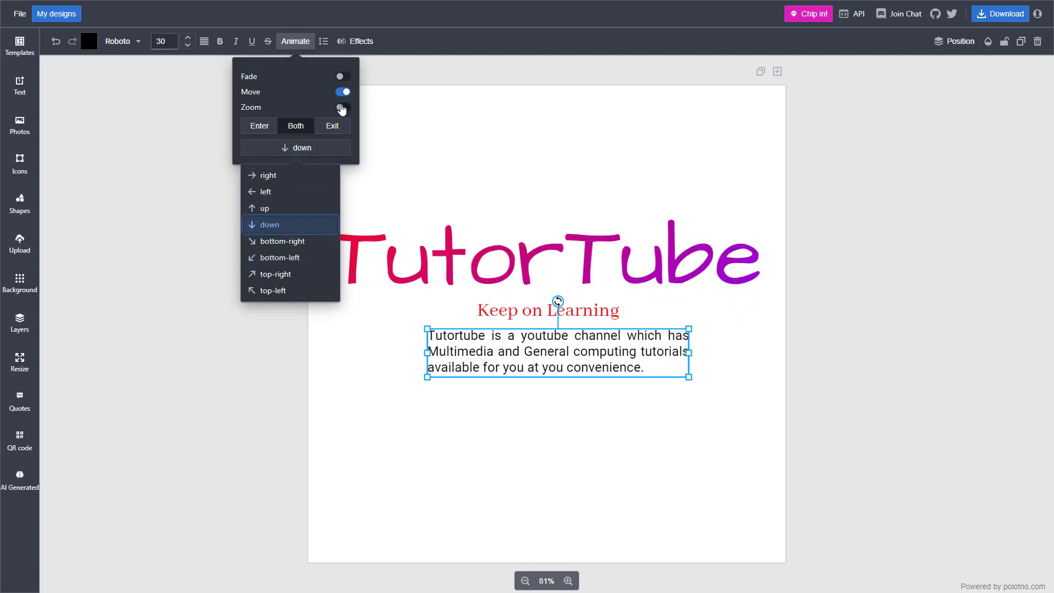
pyautogui.click(342, 108)
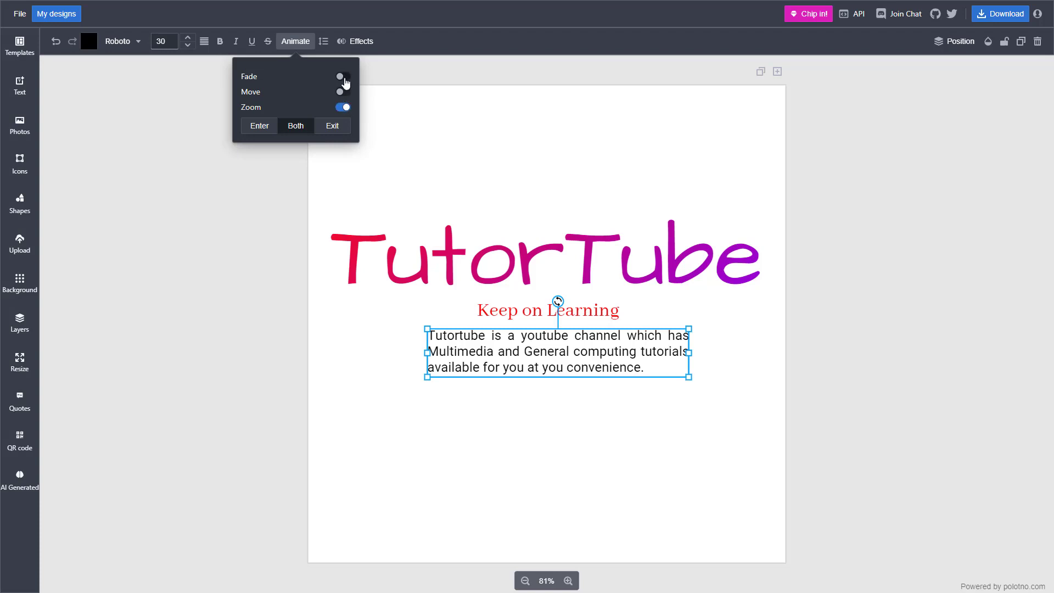
# Step: Switch the body paragraph to a fade animation and deselect to view the poster
pyautogui.click(343, 76)
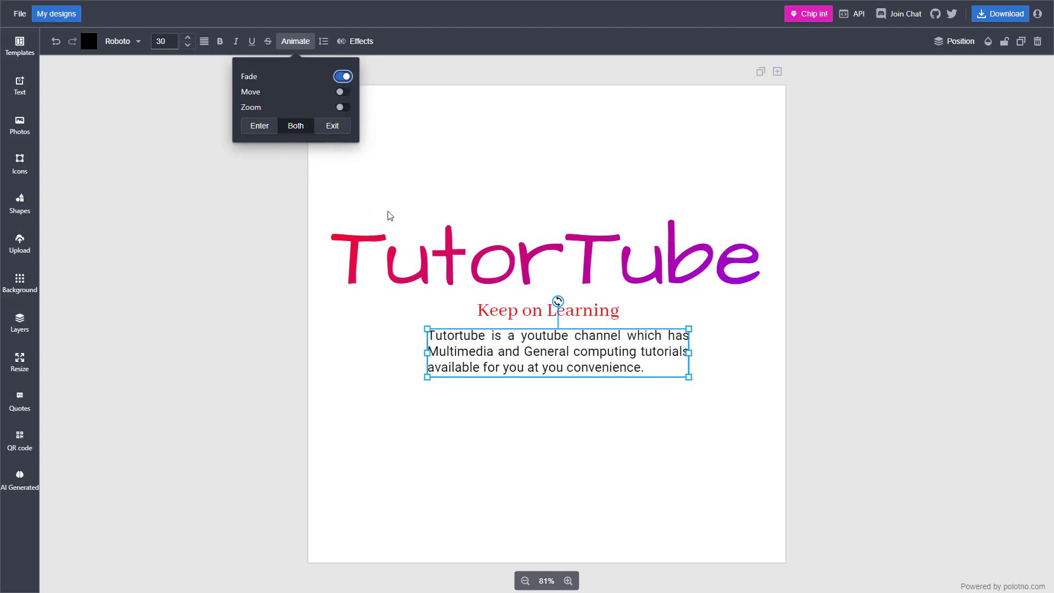
pyautogui.moveTo(321, 99)
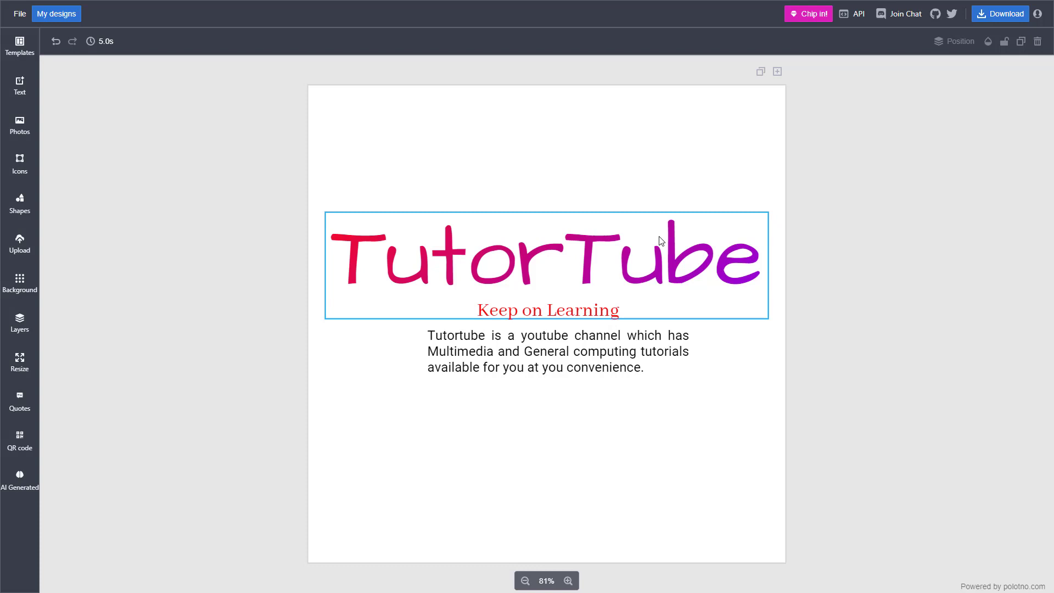
pyautogui.click(545, 458)
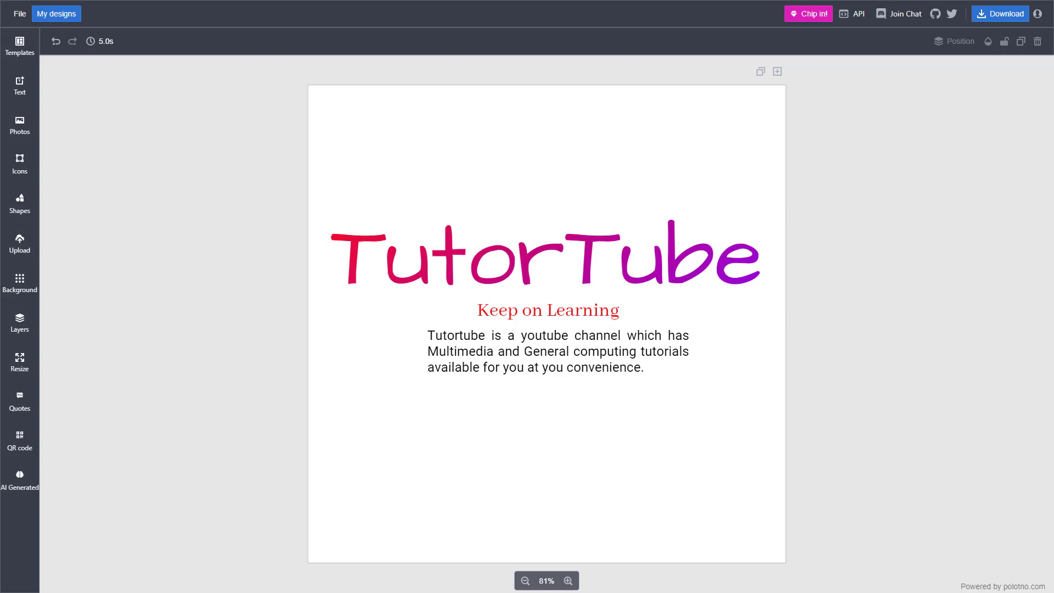